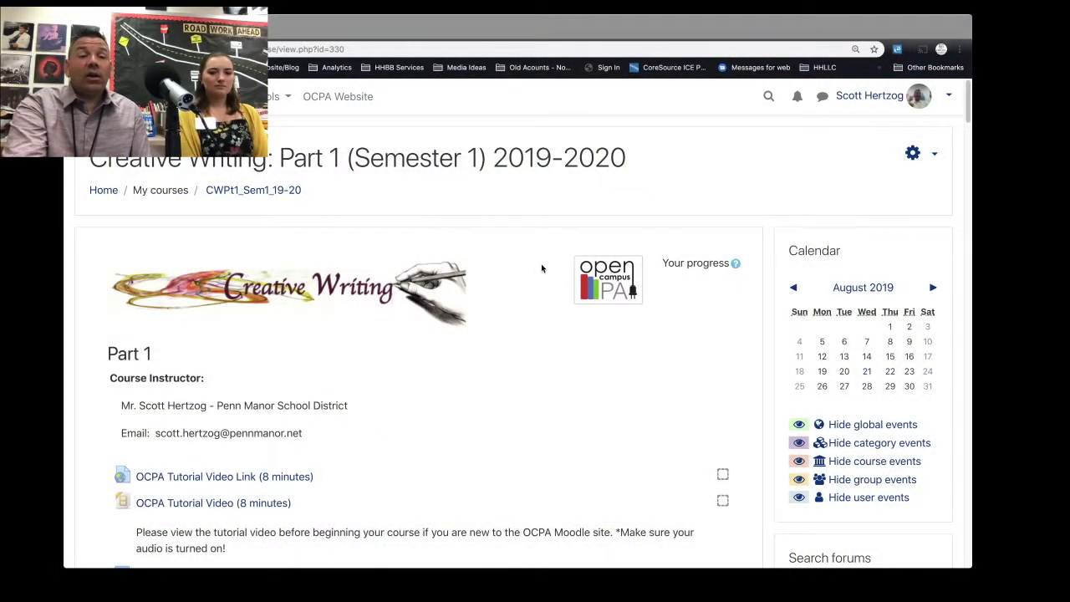
mouse_move(890, 251)
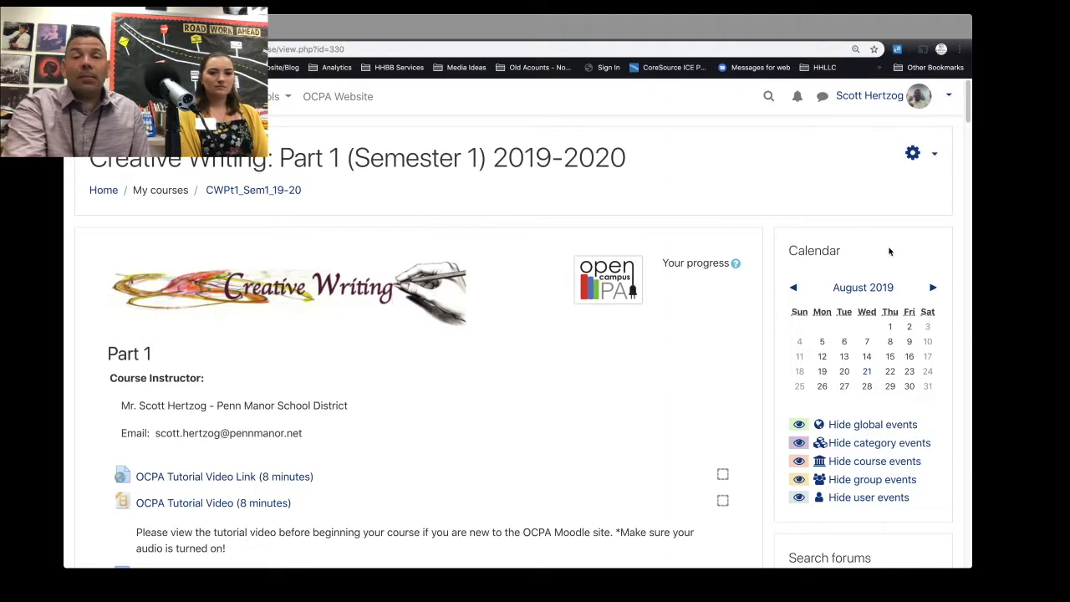
mouse_move(942, 208)
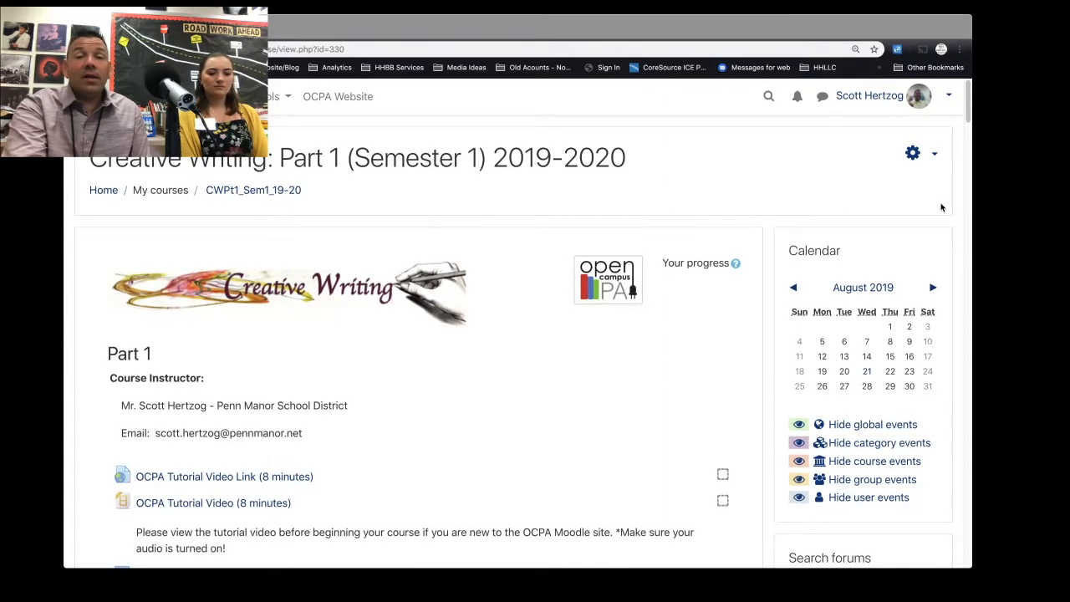
Scroll down the course page and open the due date reminders sign-up sheet.
scroll("down", 3)
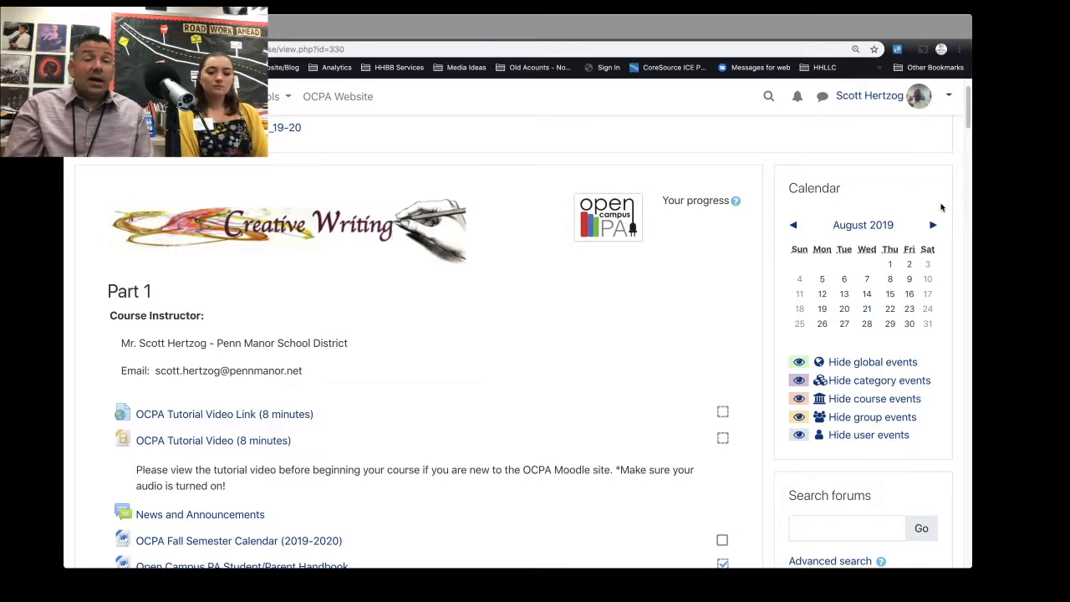
mouse_move(682, 362)
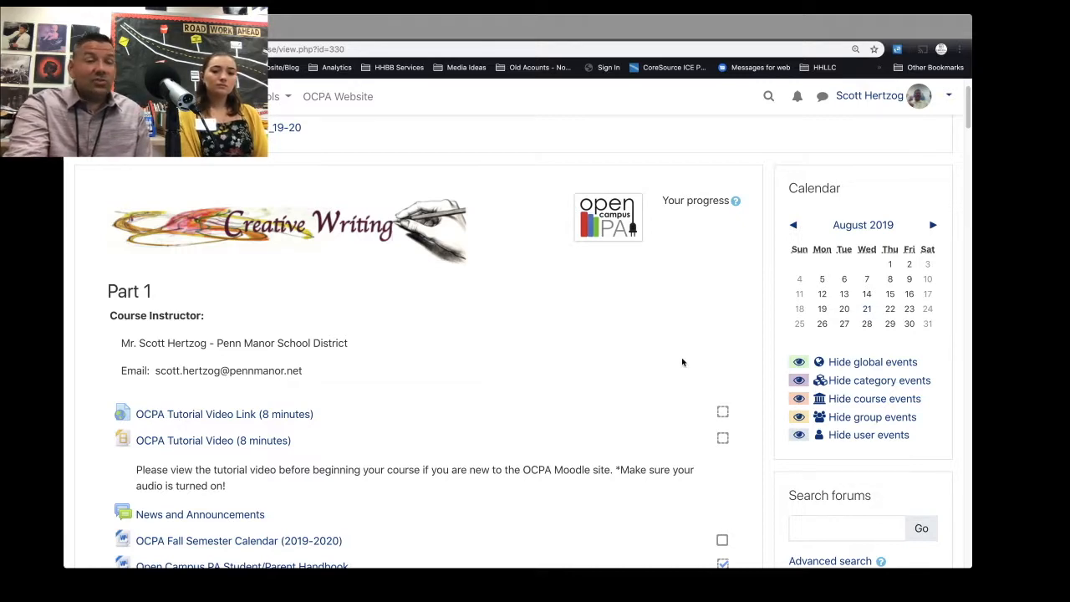
scroll("down", 3)
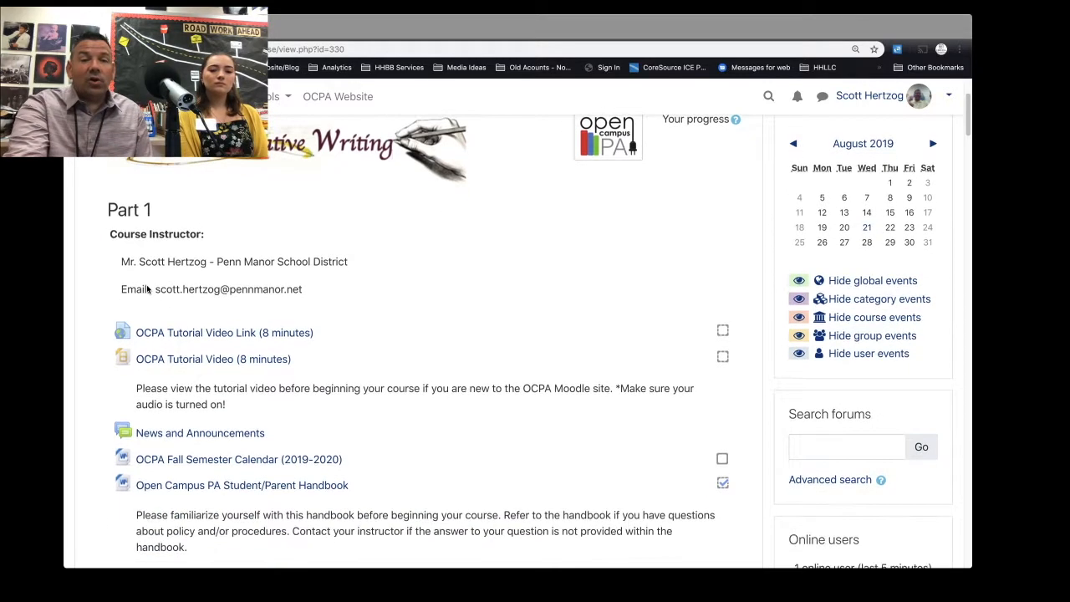
scroll("down", 3)
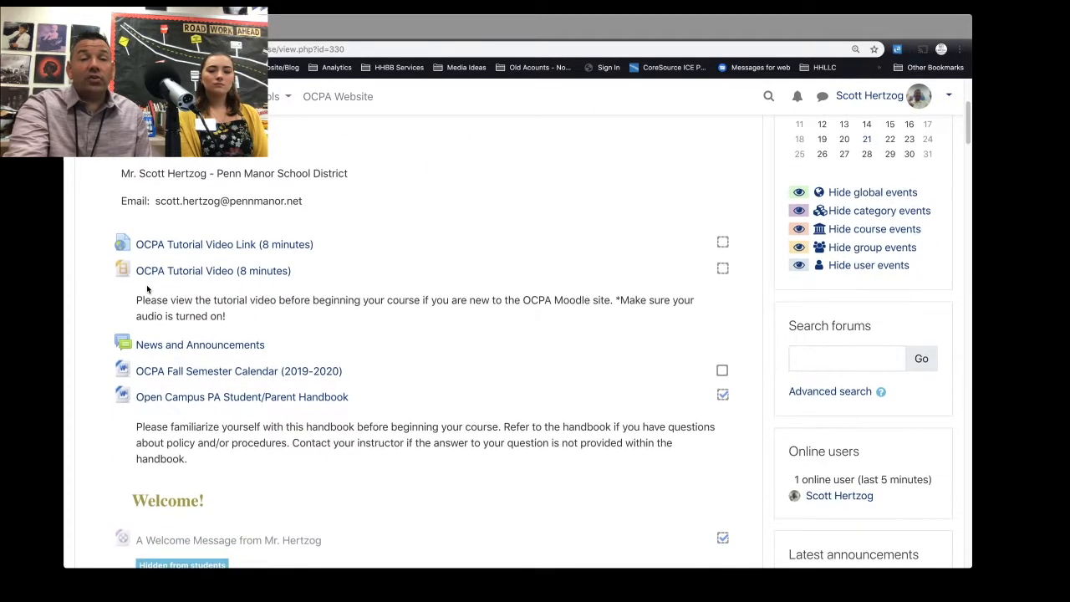
mouse_move(254, 261)
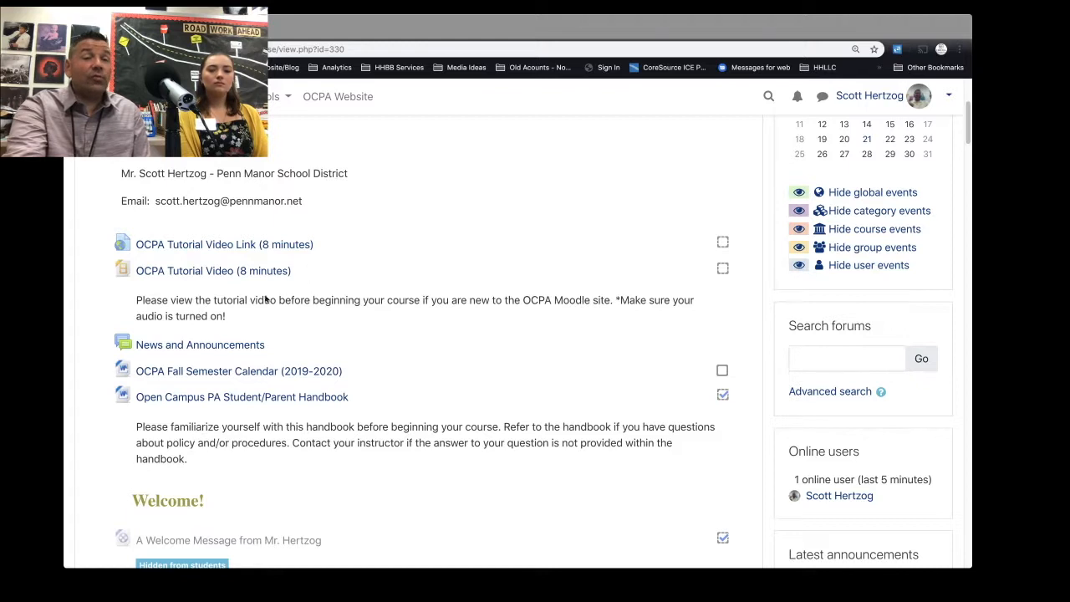
mouse_move(275, 326)
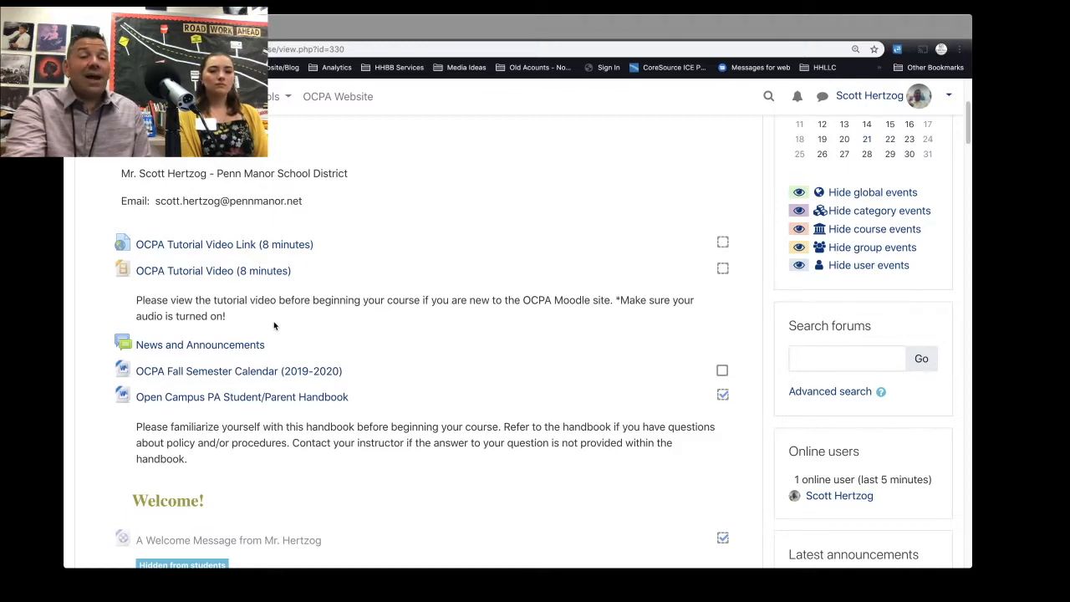
mouse_move(293, 328)
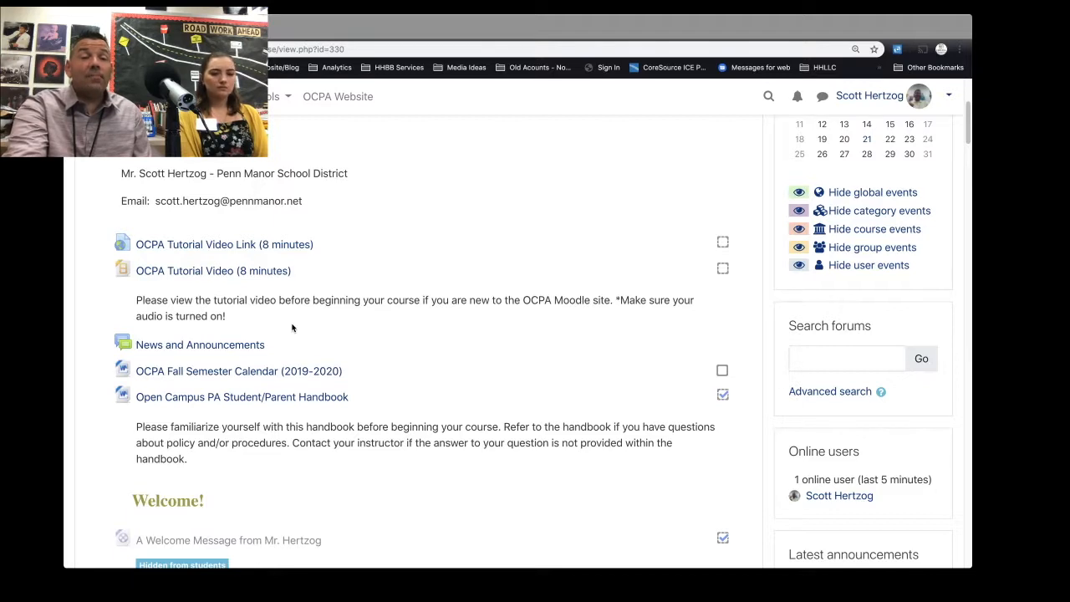
mouse_move(235, 366)
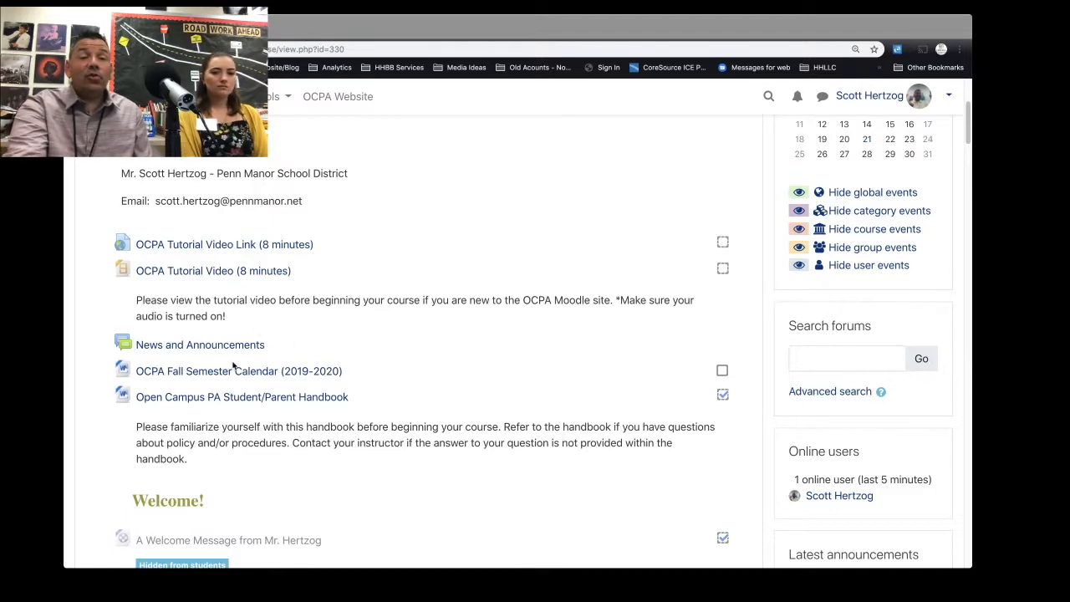
mouse_move(156, 378)
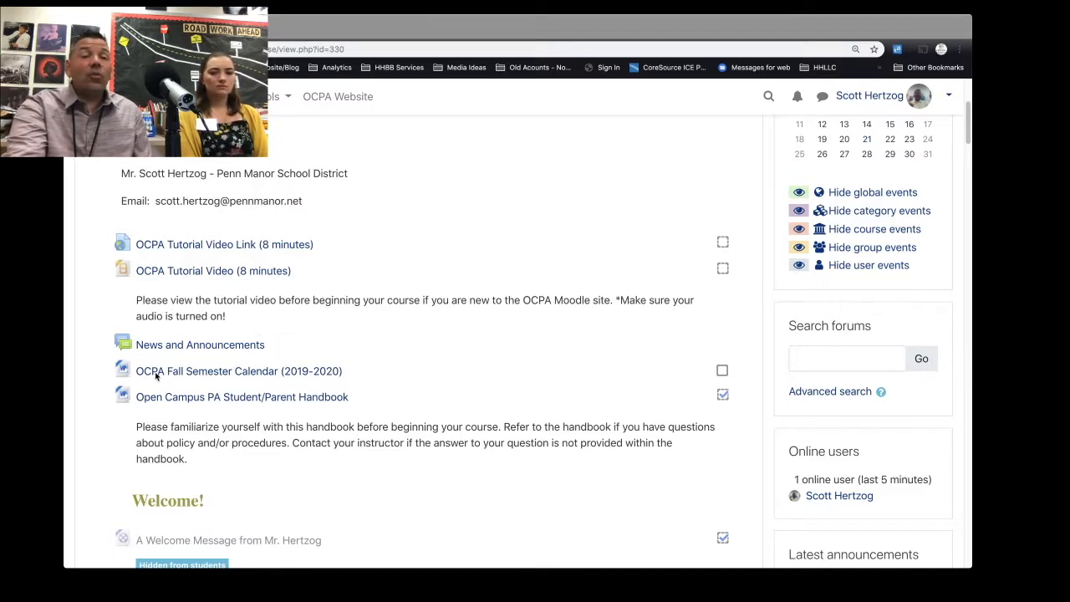
scroll("down", 3)
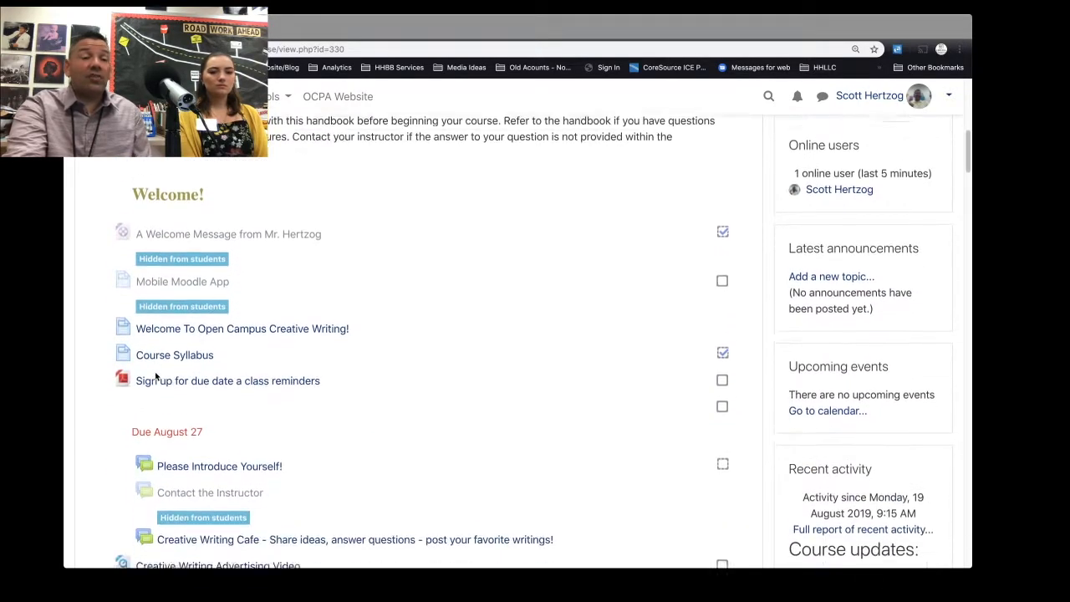
scroll("down", 3)
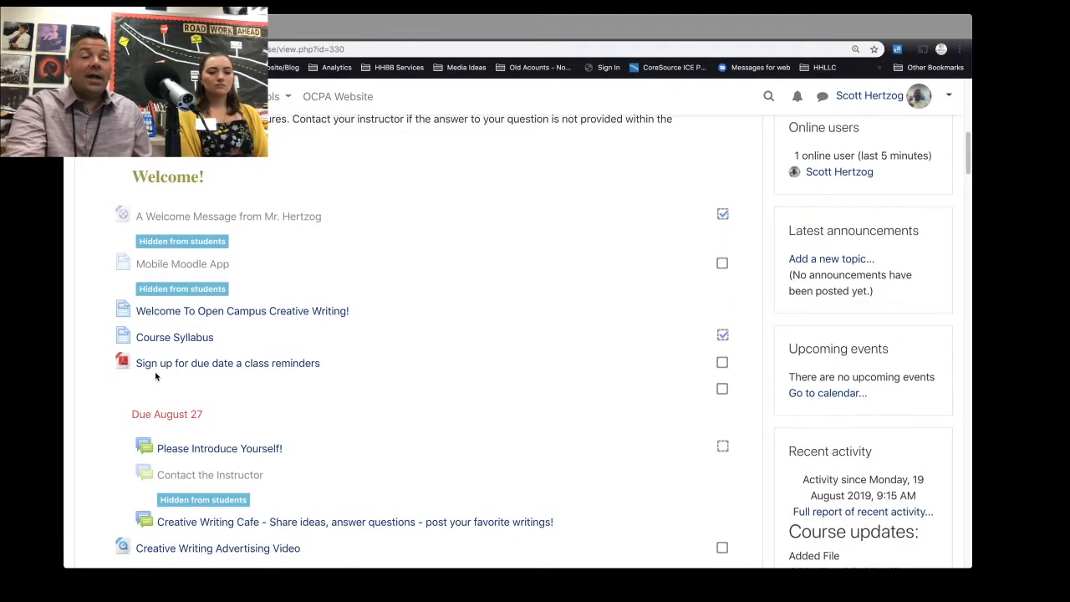
mouse_move(226, 377)
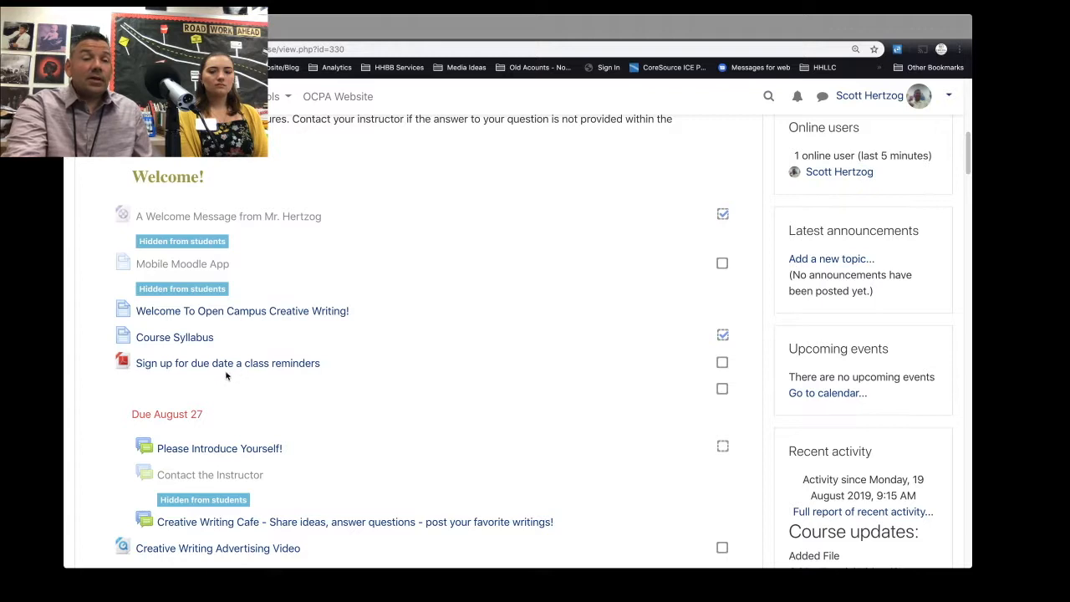
mouse_move(167, 378)
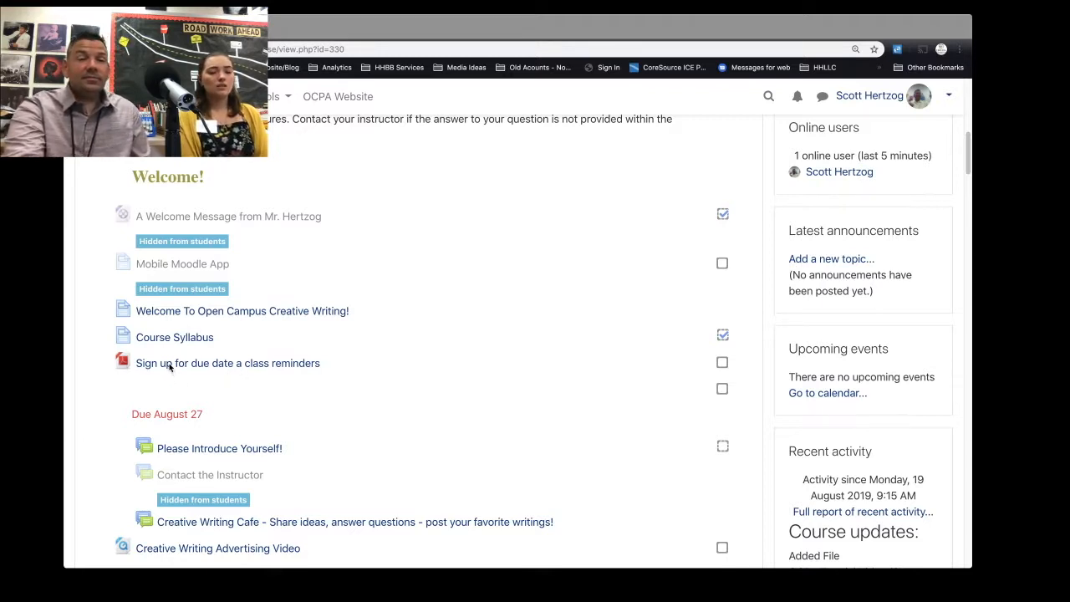
left_click(228, 363)
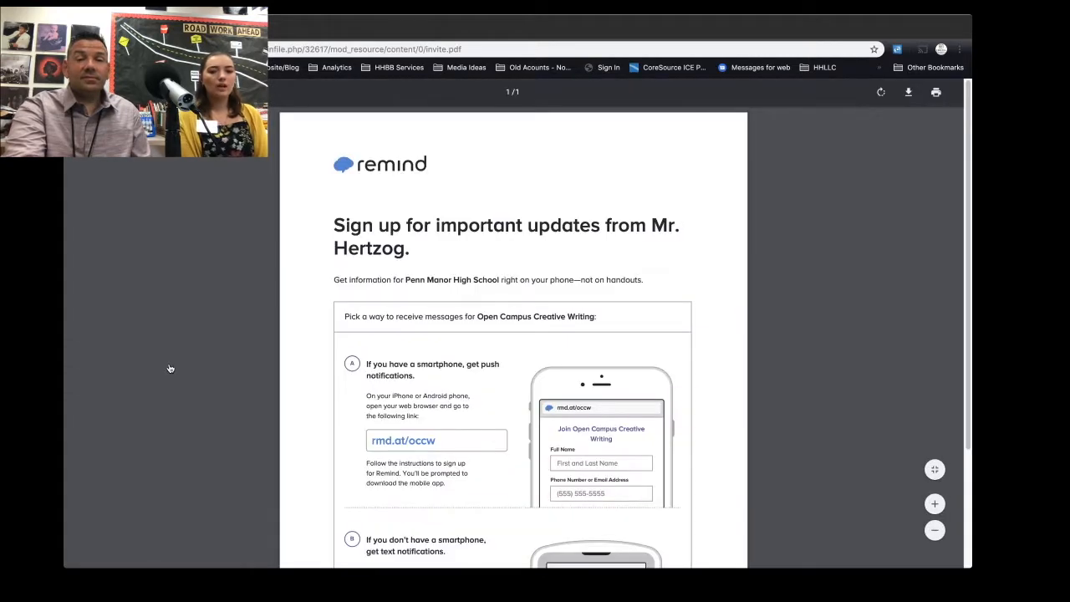
Scroll further down and click back to the course page listing Please Introduce Yourself!
scroll("down", 3)
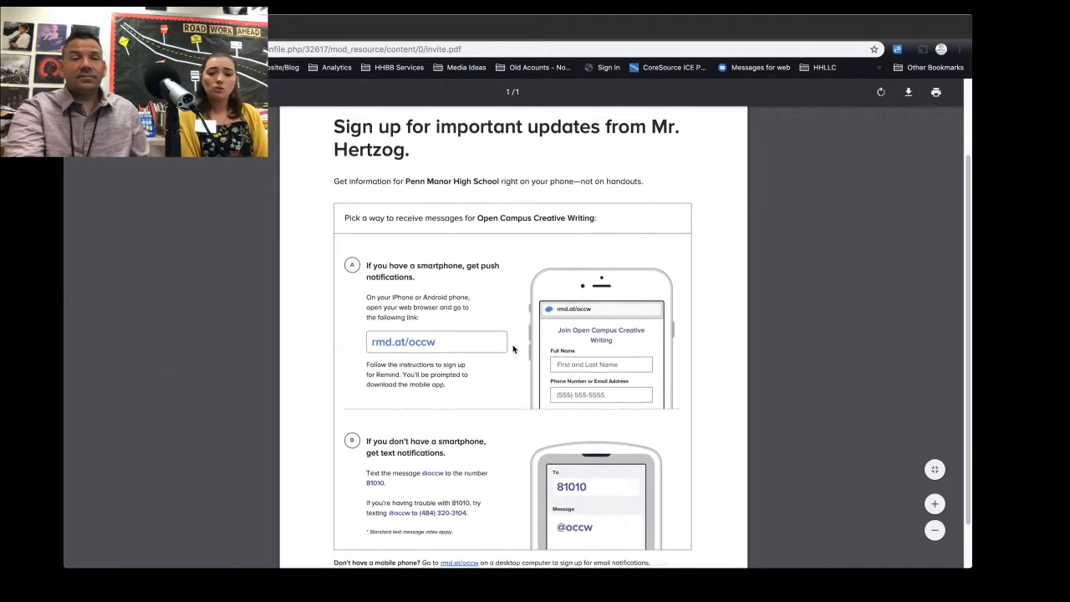
scroll("down", 3)
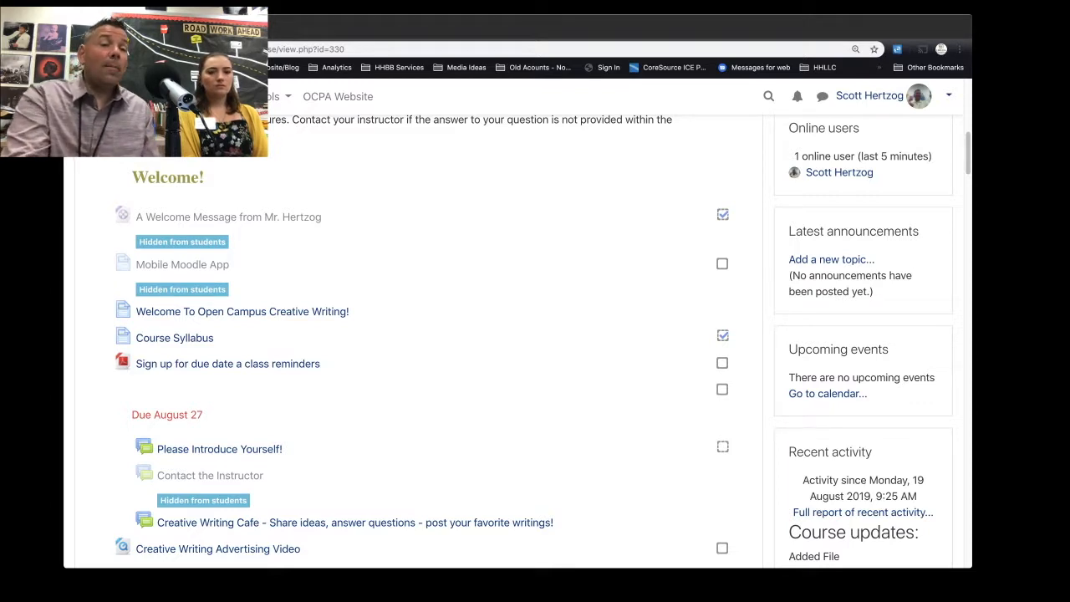
mouse_move(227, 364)
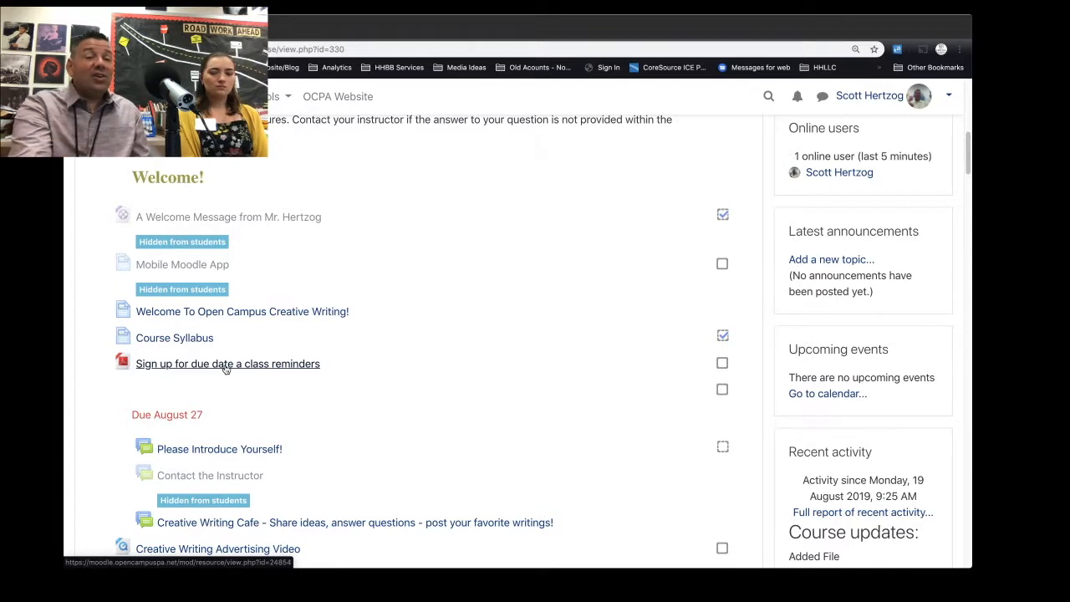
scroll("down", 3)
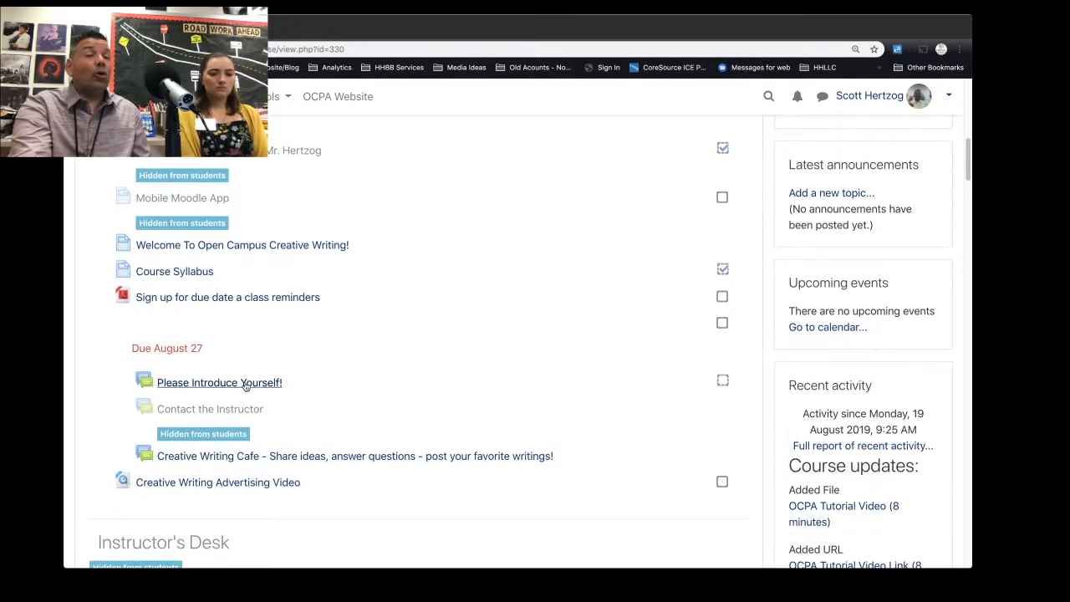
mouse_move(199, 359)
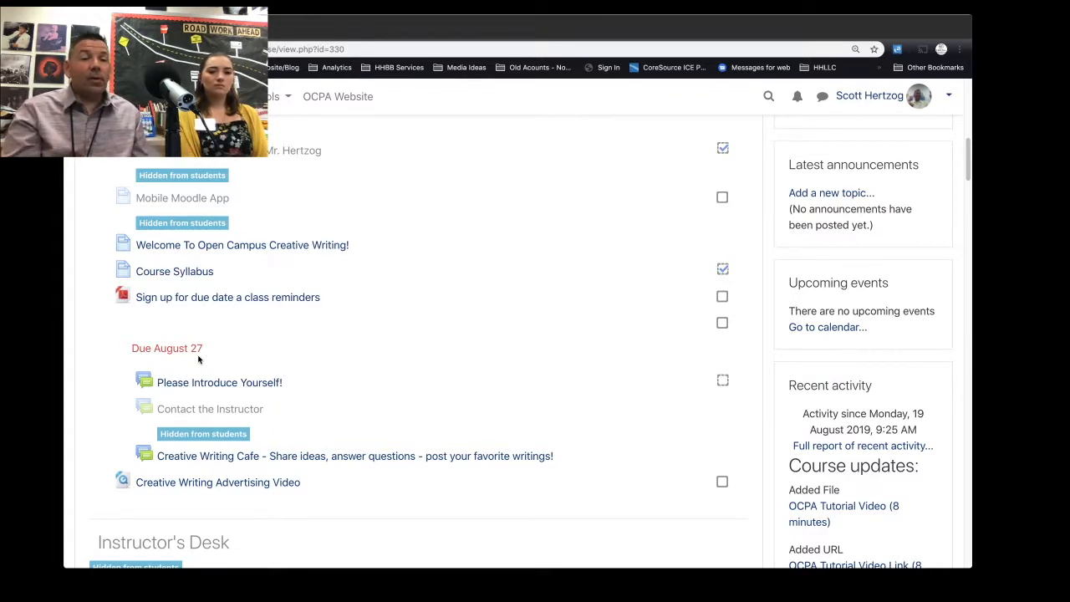
mouse_move(199, 369)
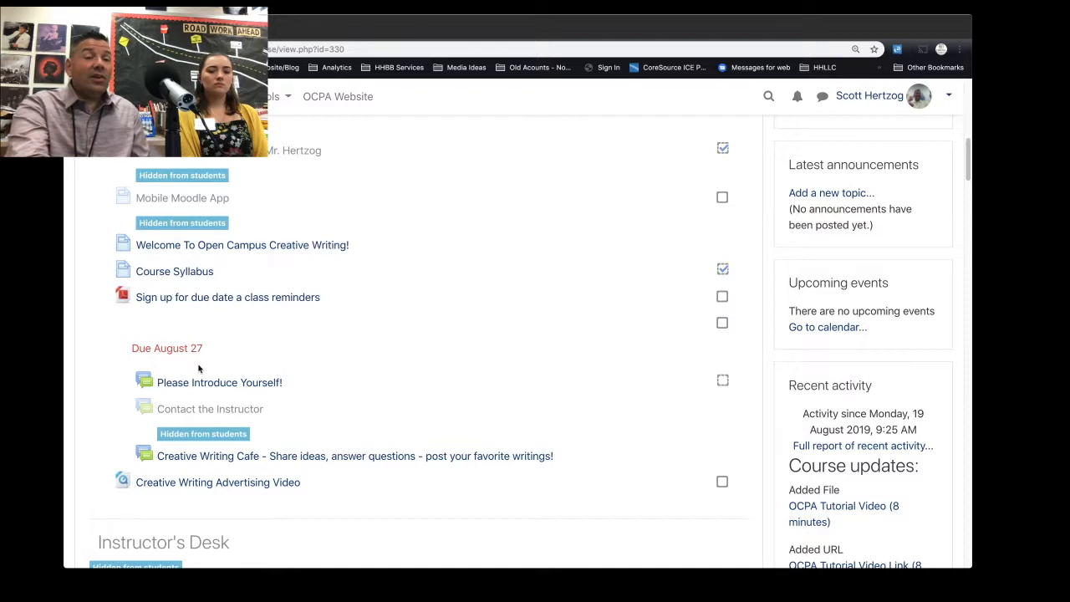
left_click(220, 382)
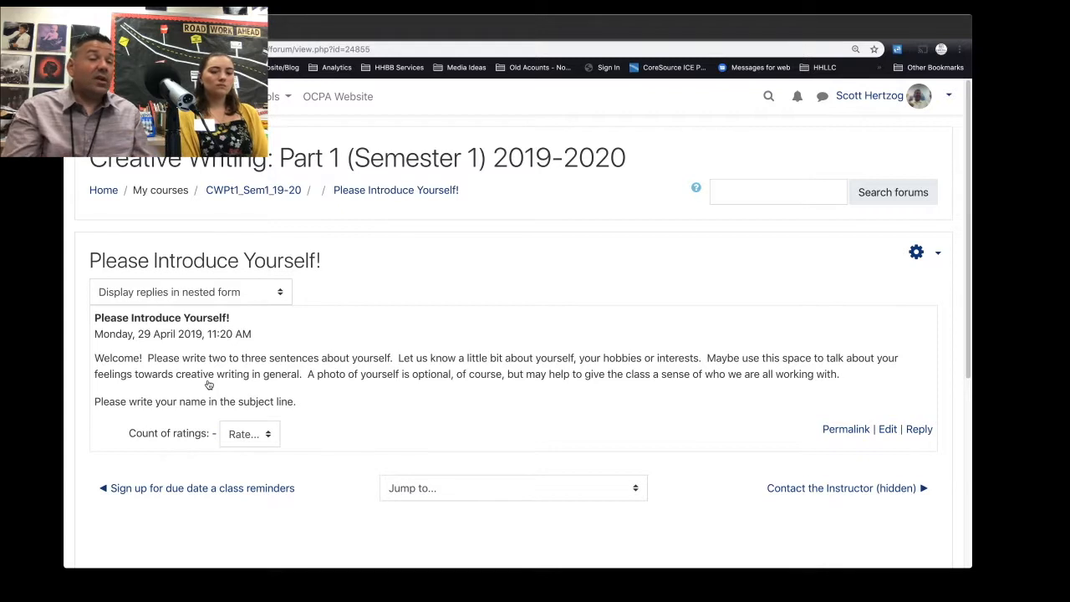
mouse_move(270, 393)
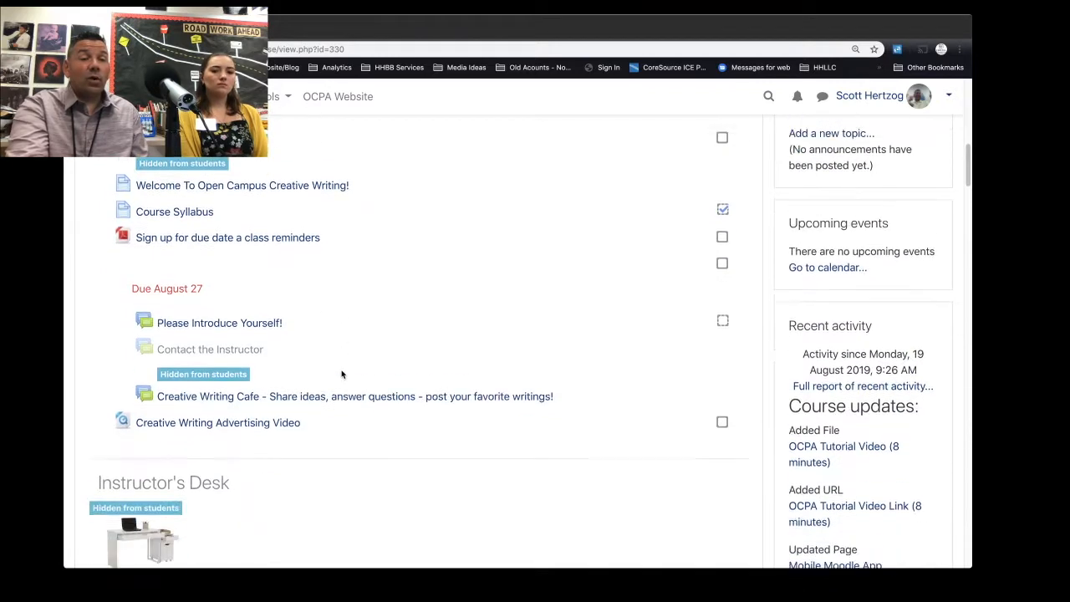
scroll("down", 3)
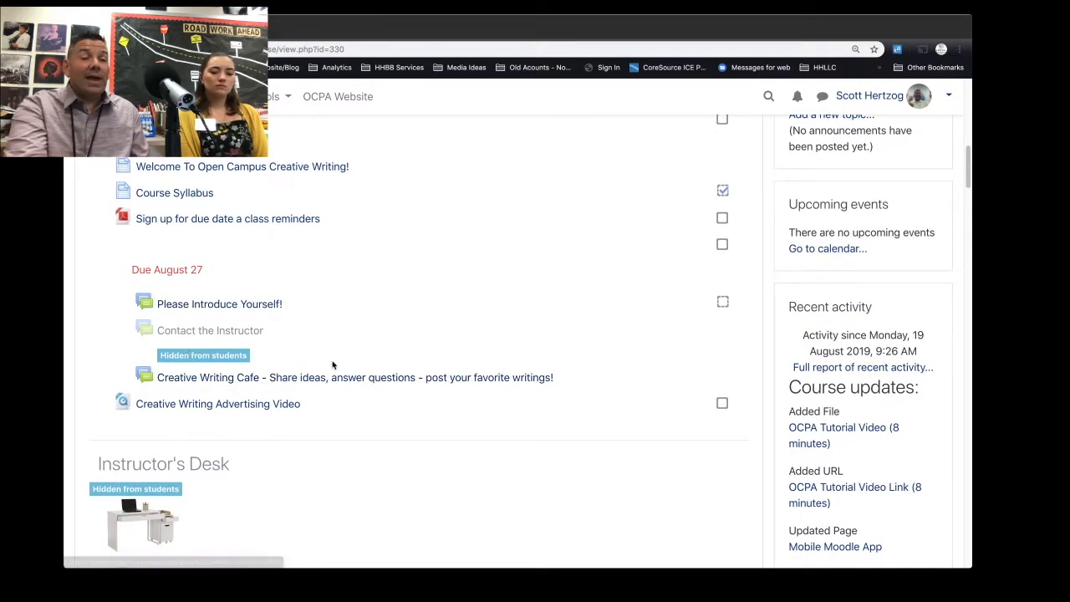
mouse_move(375, 385)
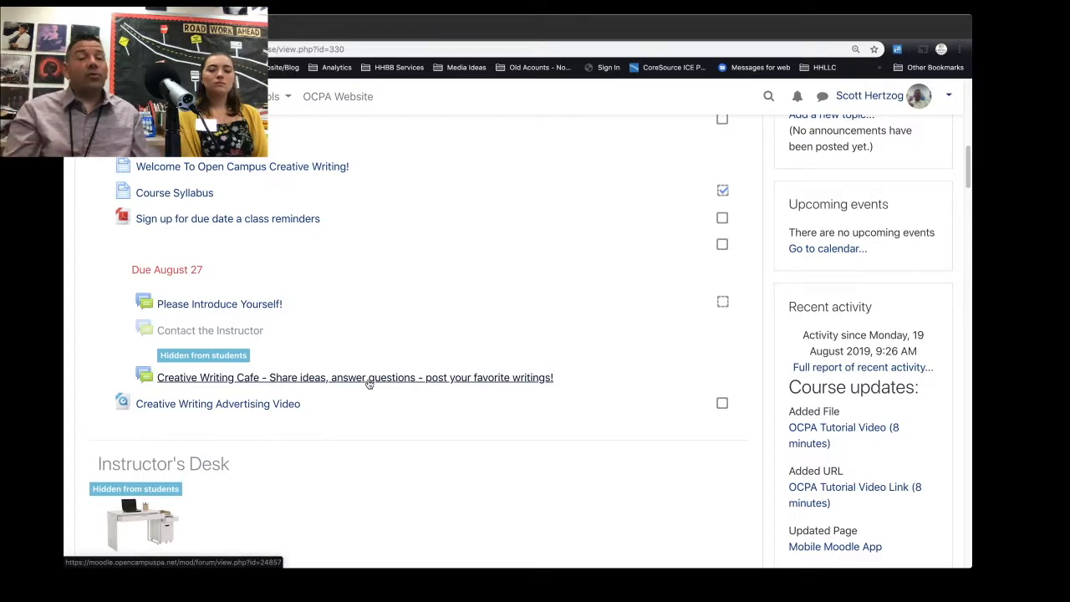
scroll("down", 3)
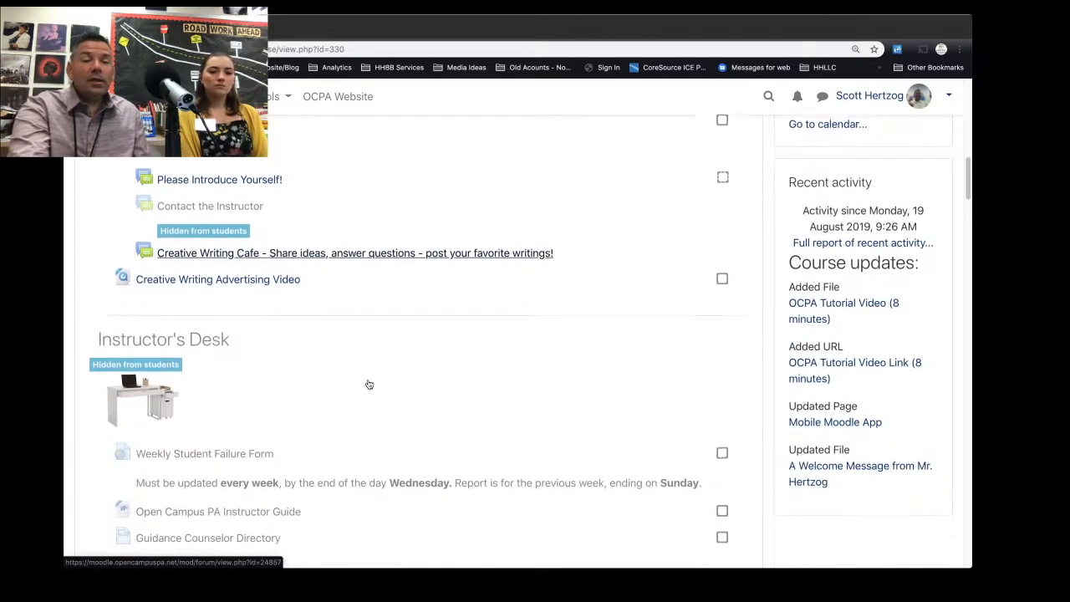
scroll("up", 3)
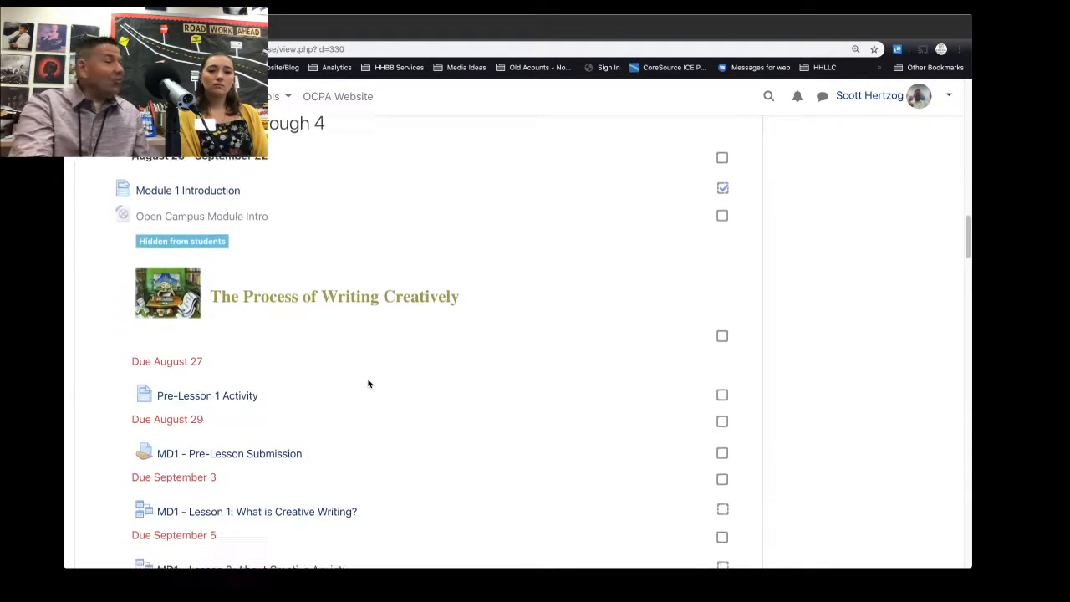
scroll("down", 3)
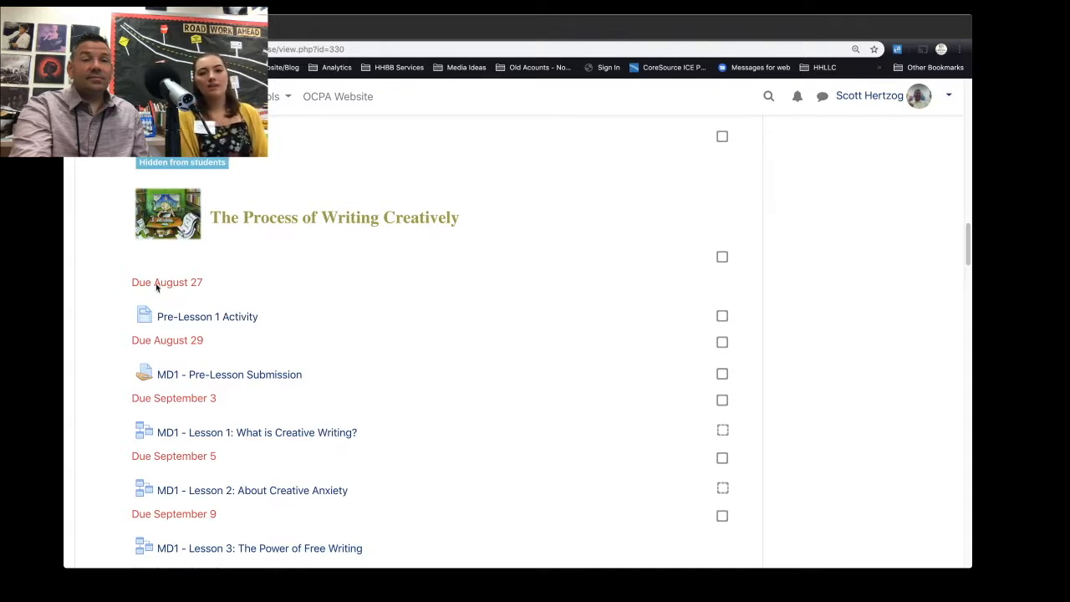
mouse_move(285, 280)
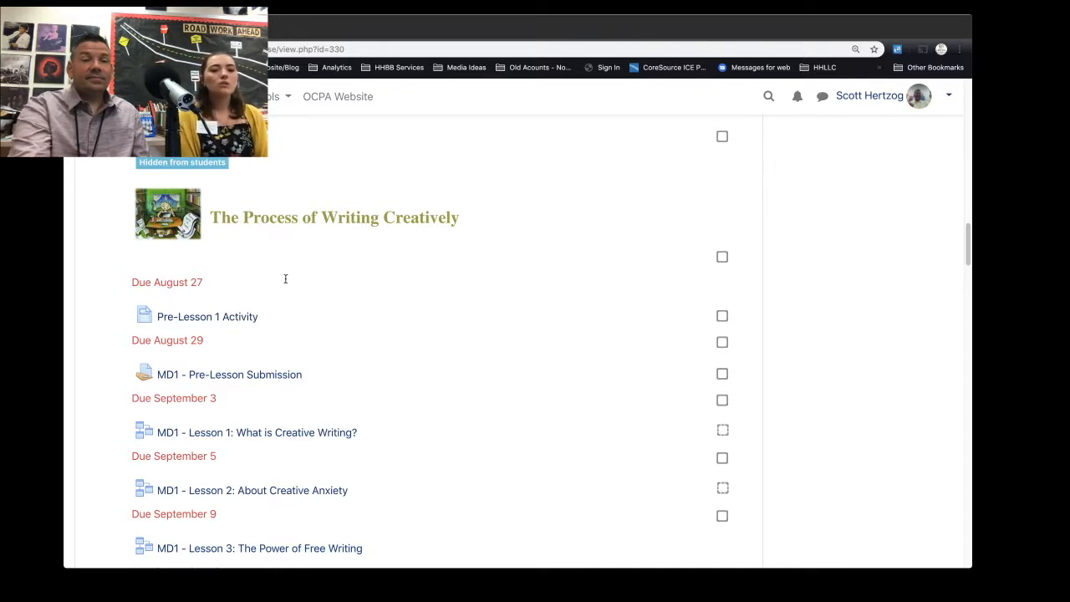
scroll("down", 3)
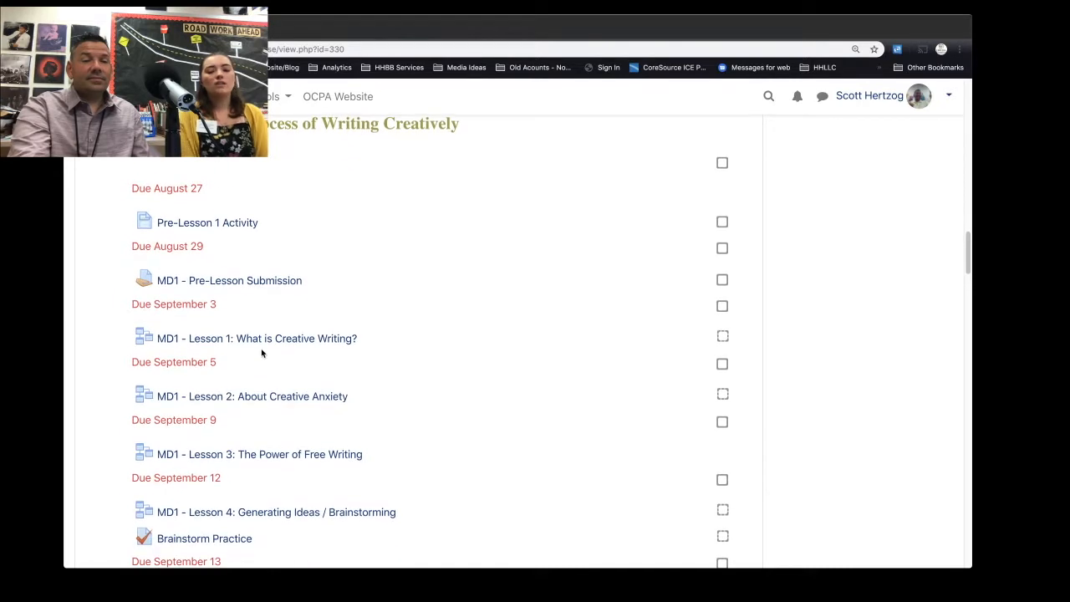
scroll("down", 3)
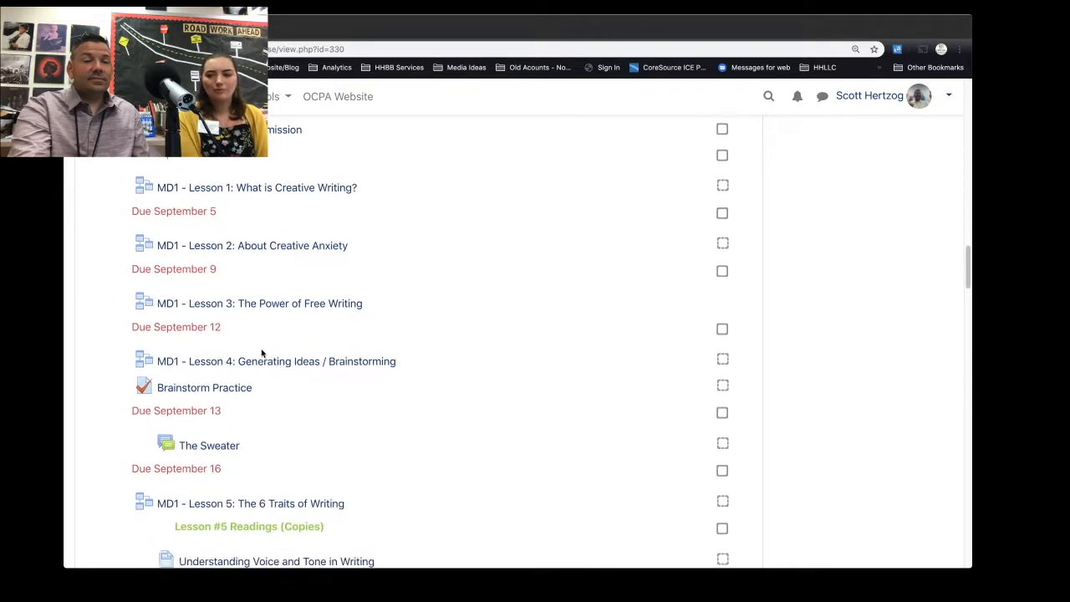
scroll("down", 3)
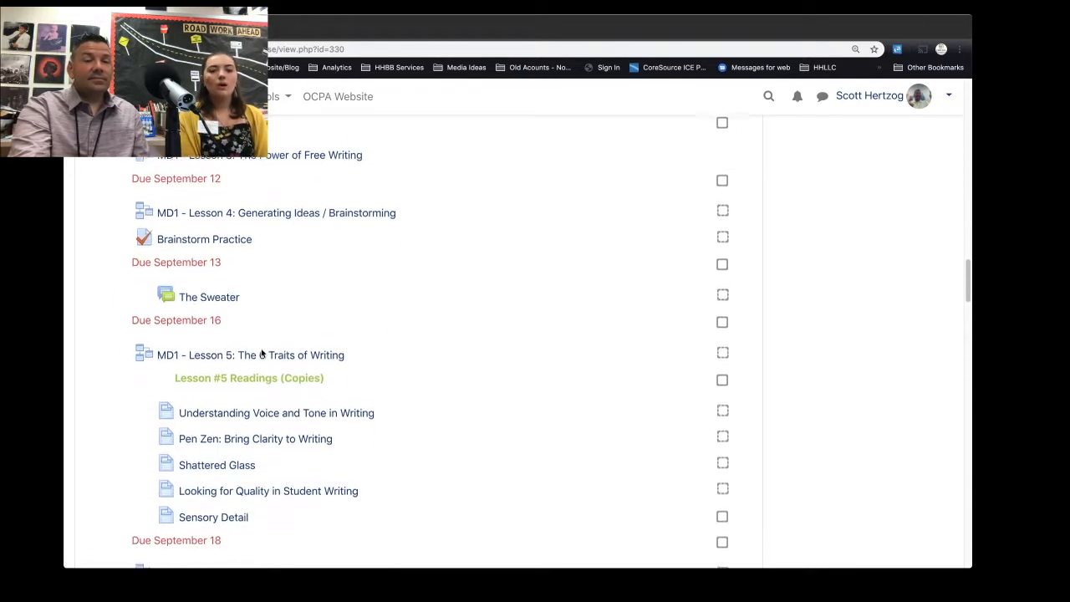
scroll("down", 3)
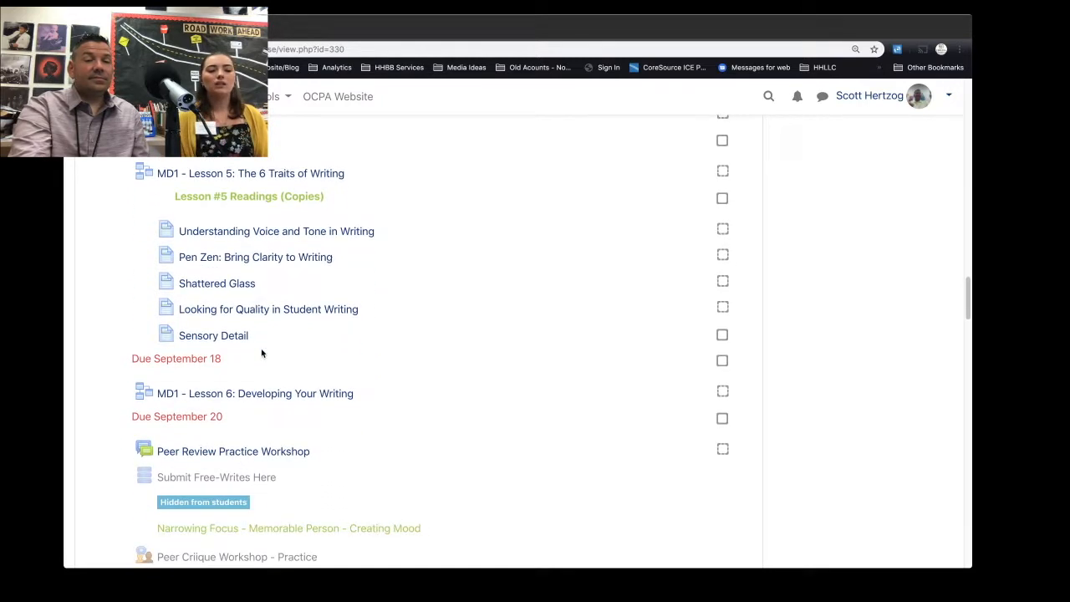
scroll("down", 3)
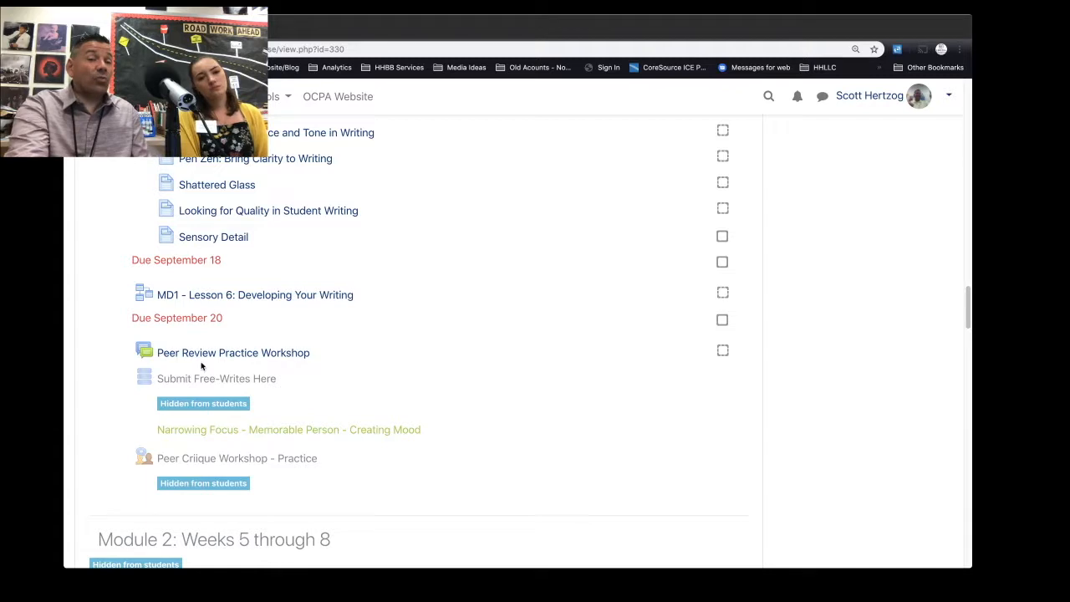
mouse_move(342, 353)
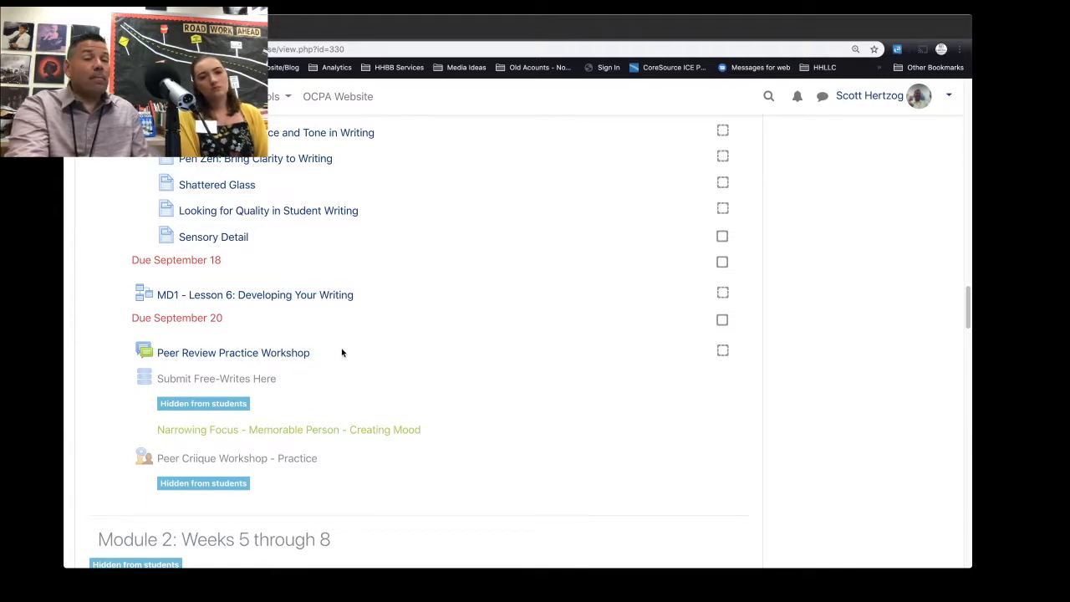
mouse_move(383, 328)
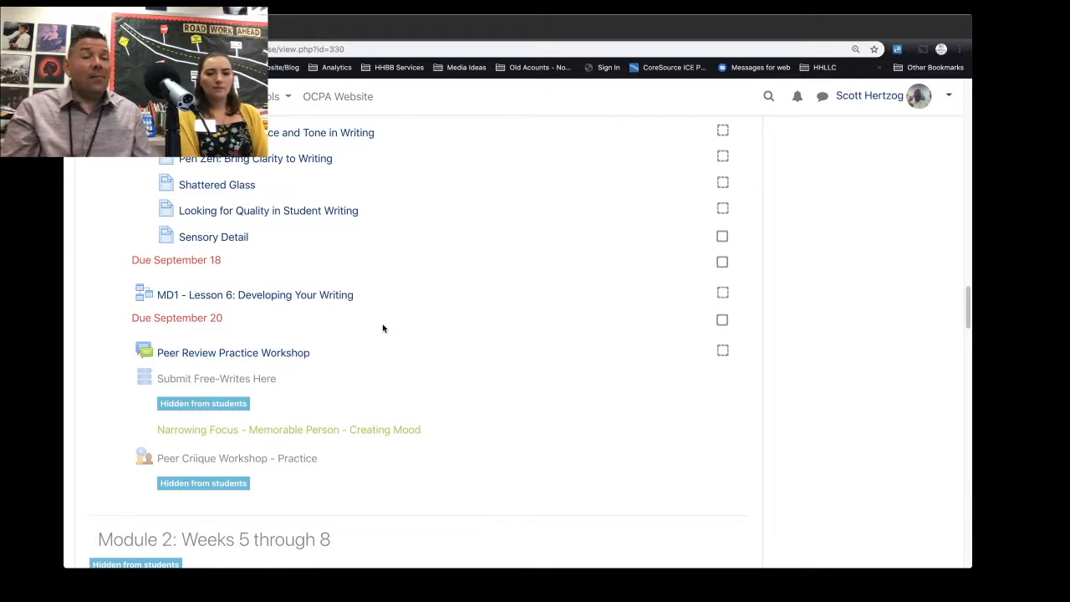
scroll("up", 3)
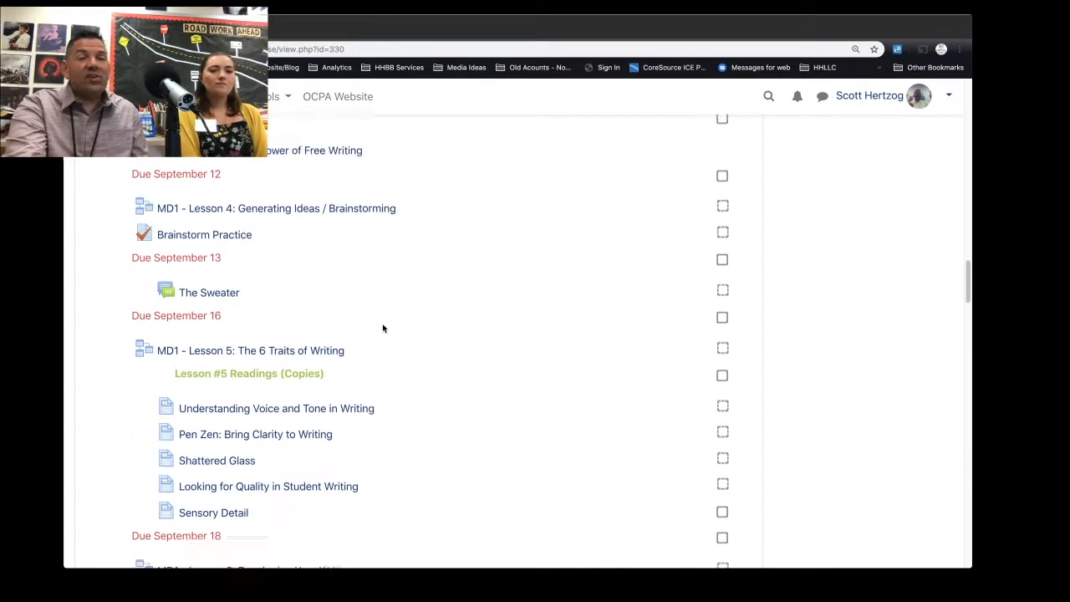
scroll("up", 3)
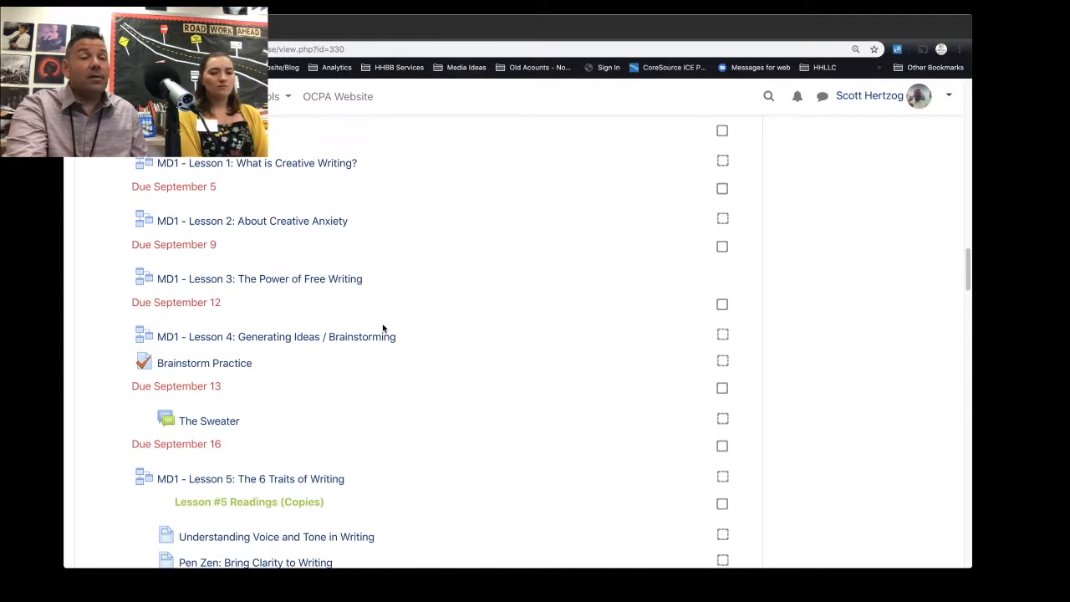
scroll("up", 3)
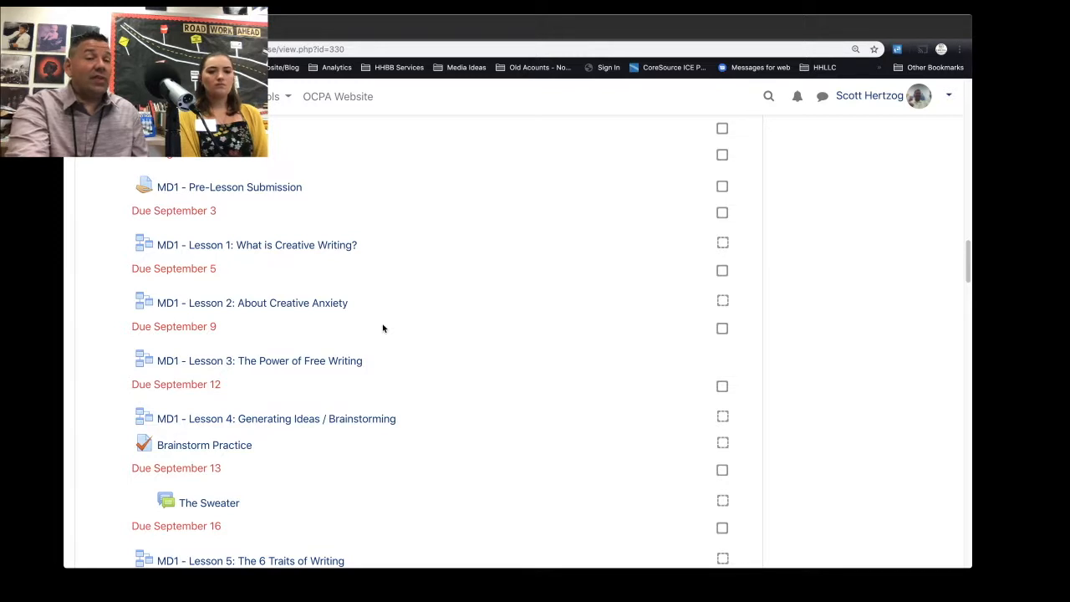
scroll("down", 3)
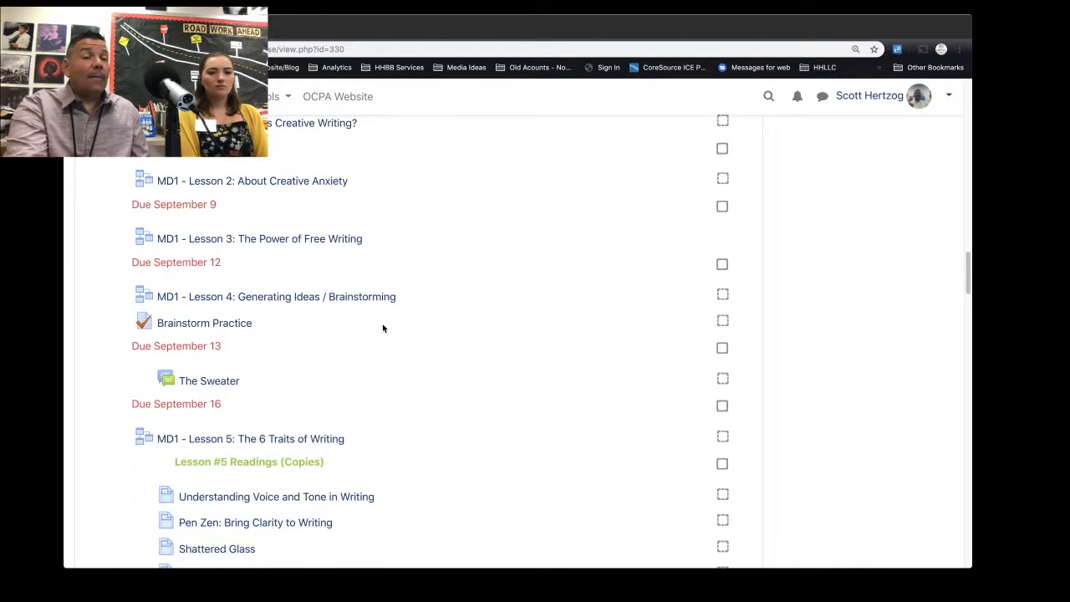
scroll("down", 3)
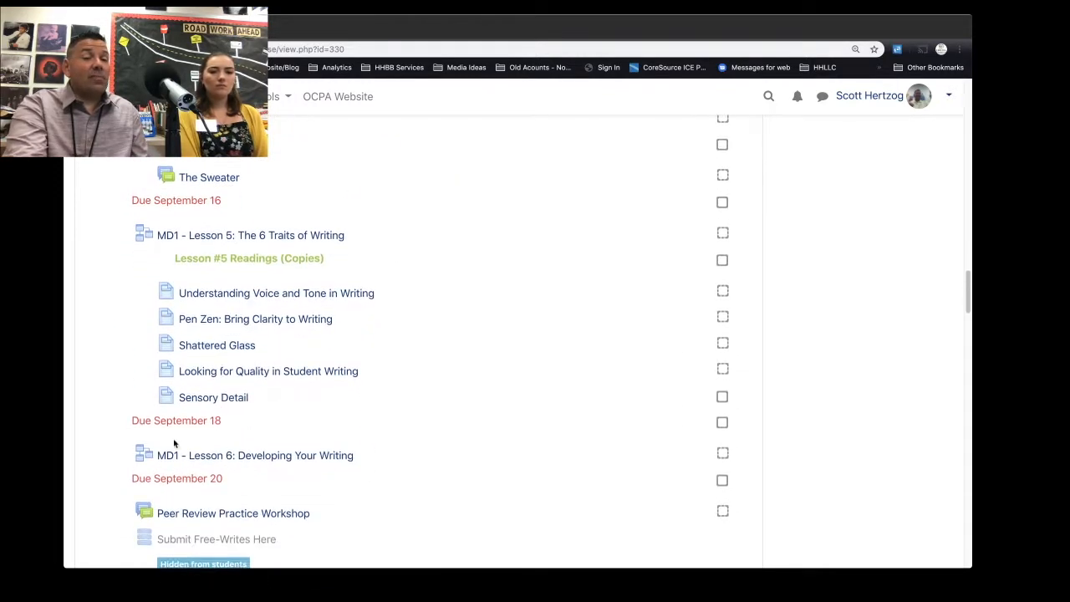
scroll("down", 3)
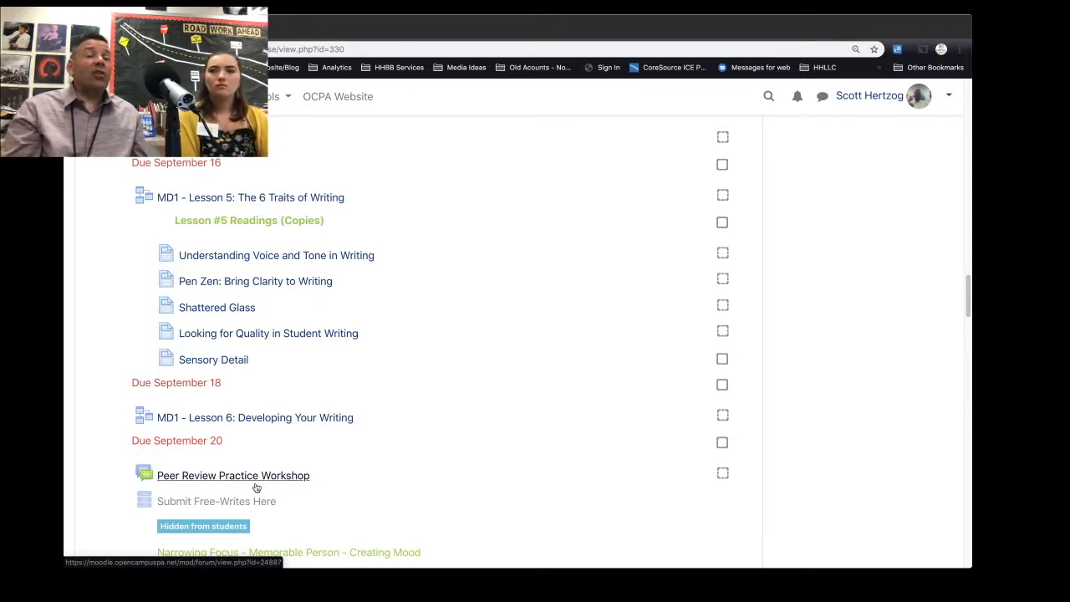
scroll("down", 3)
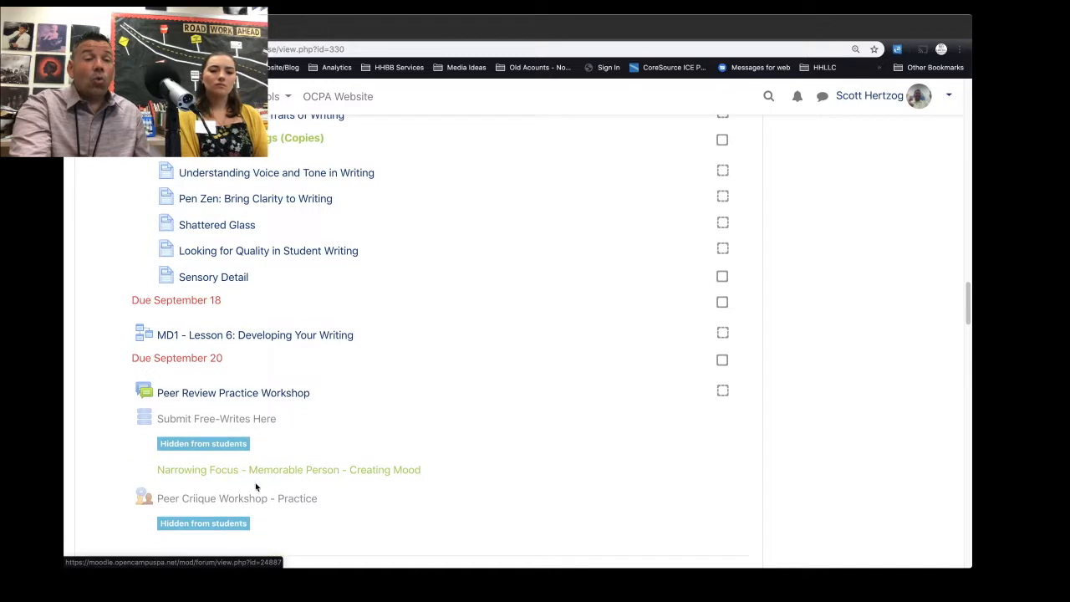
scroll("up", 3)
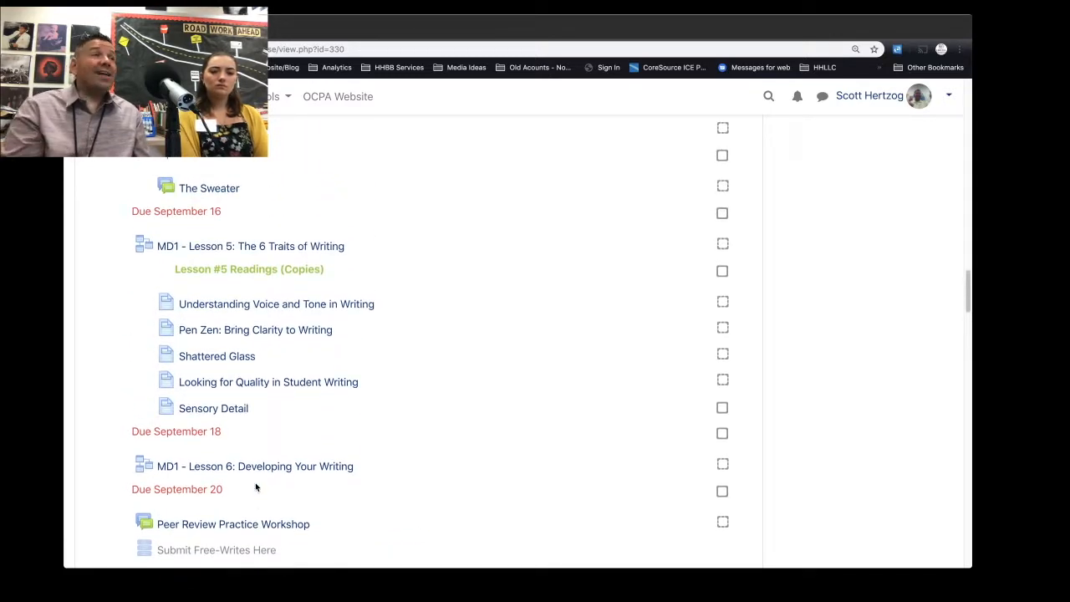